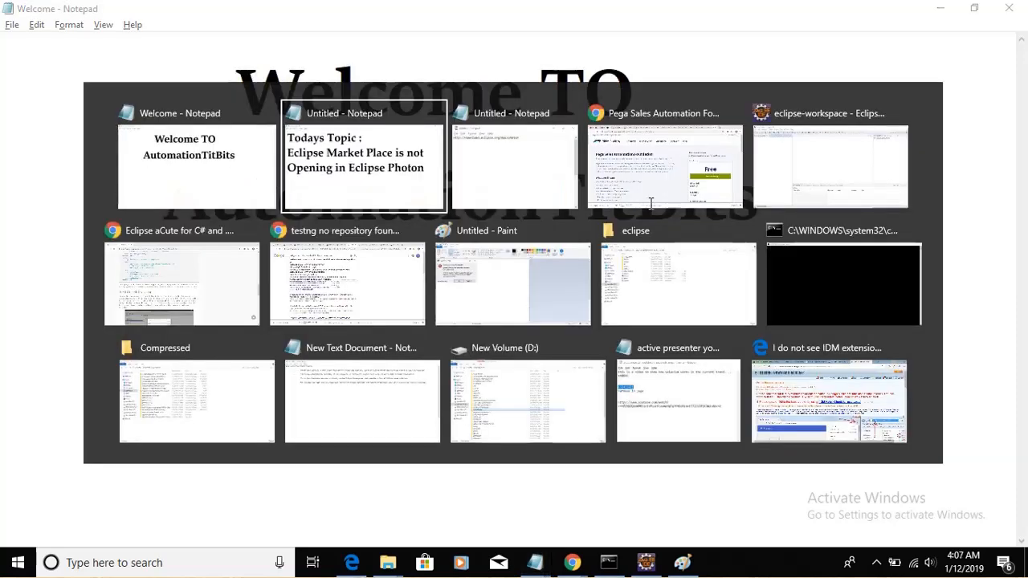
- Bring up the Untitled Notepad note announcing today's topic on Eclipse Marketplace
left_click(363, 157)
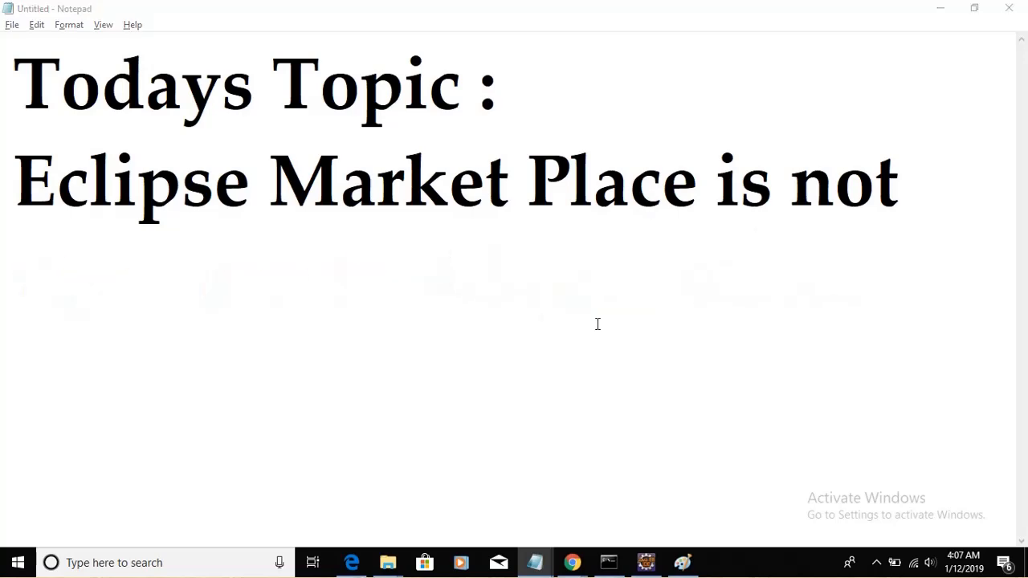
- Bring Eclipse to the front and show the Help menu with Eclipse Marketplace and Install New Software
left_click(646, 562)
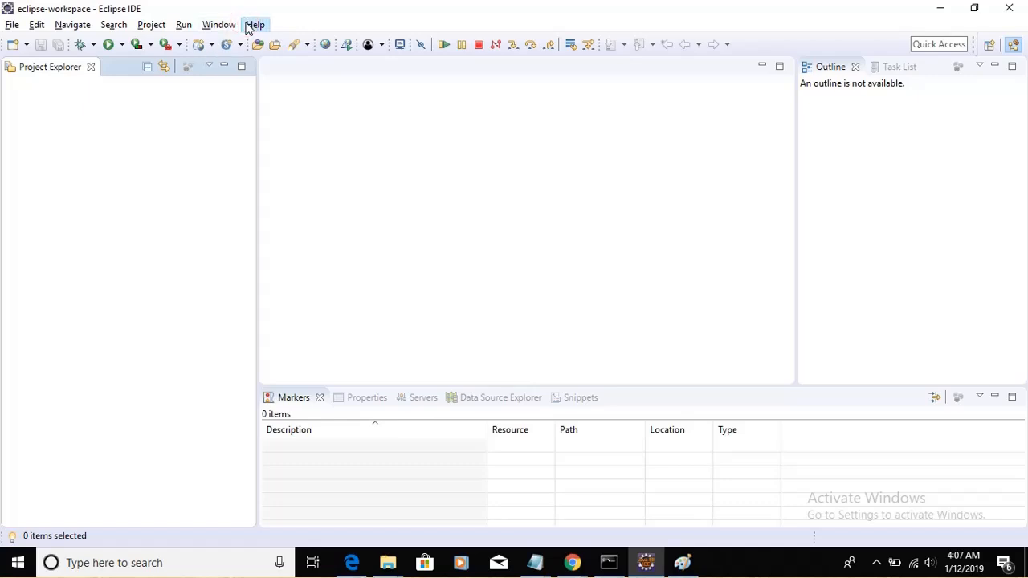
left_click(254, 24)
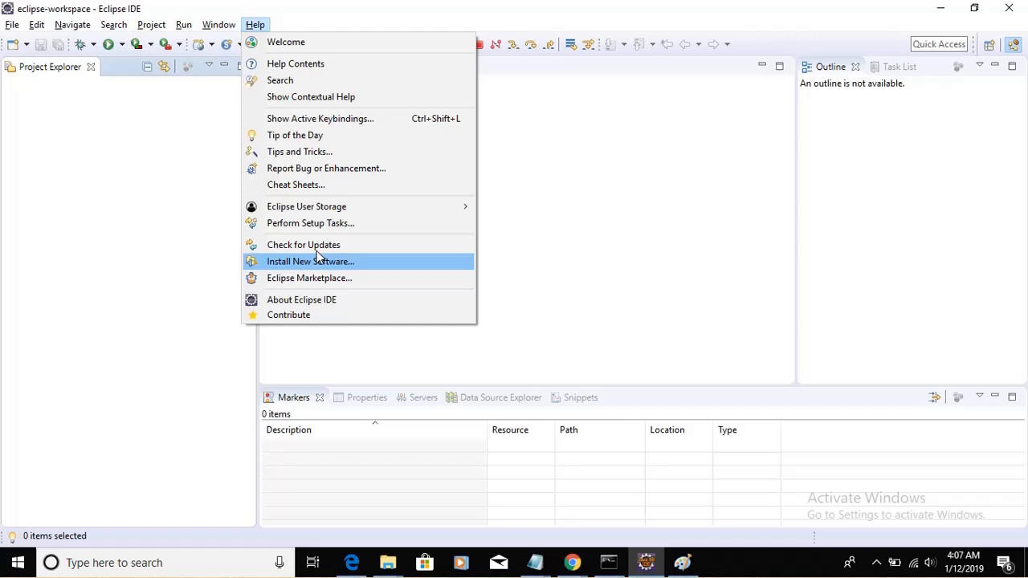
mouse_move(369, 278)
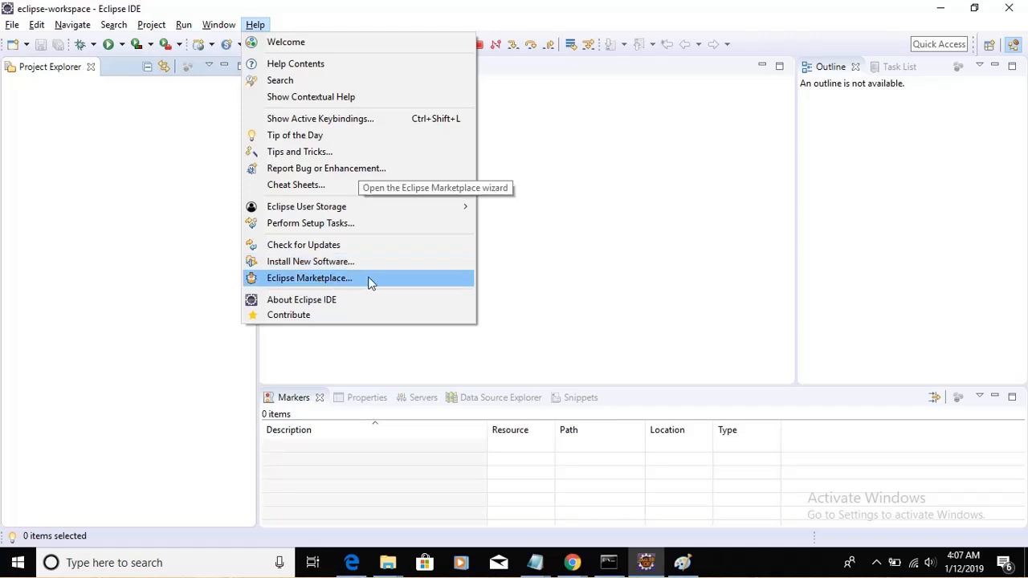
mouse_move(568, 268)
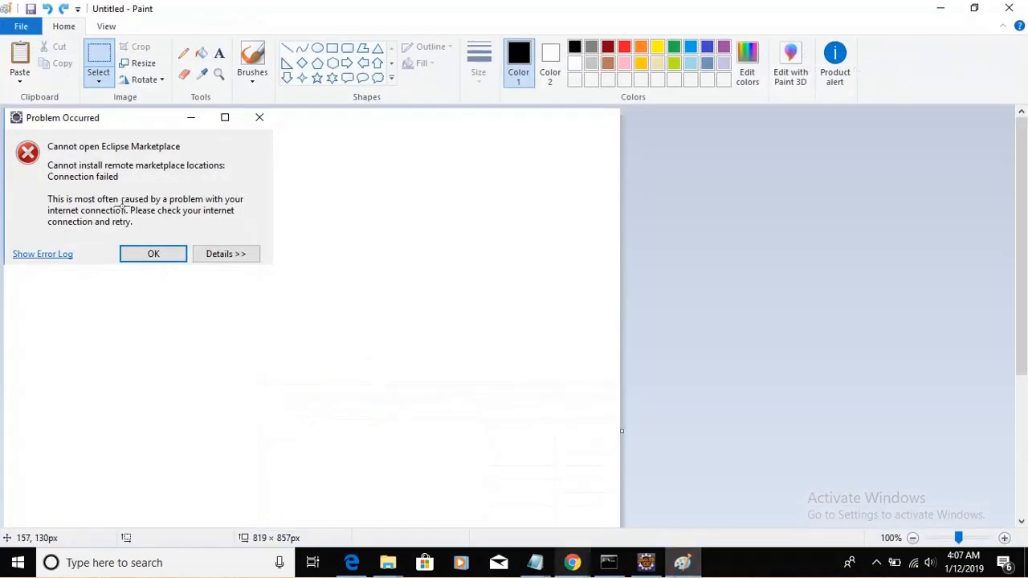
mouse_move(107, 146)
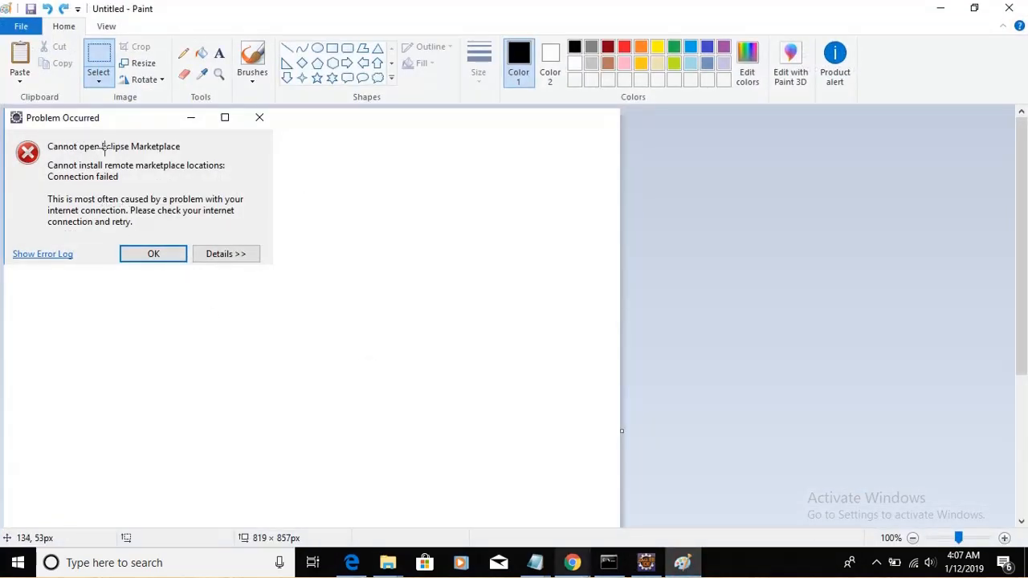
mouse_move(137, 148)
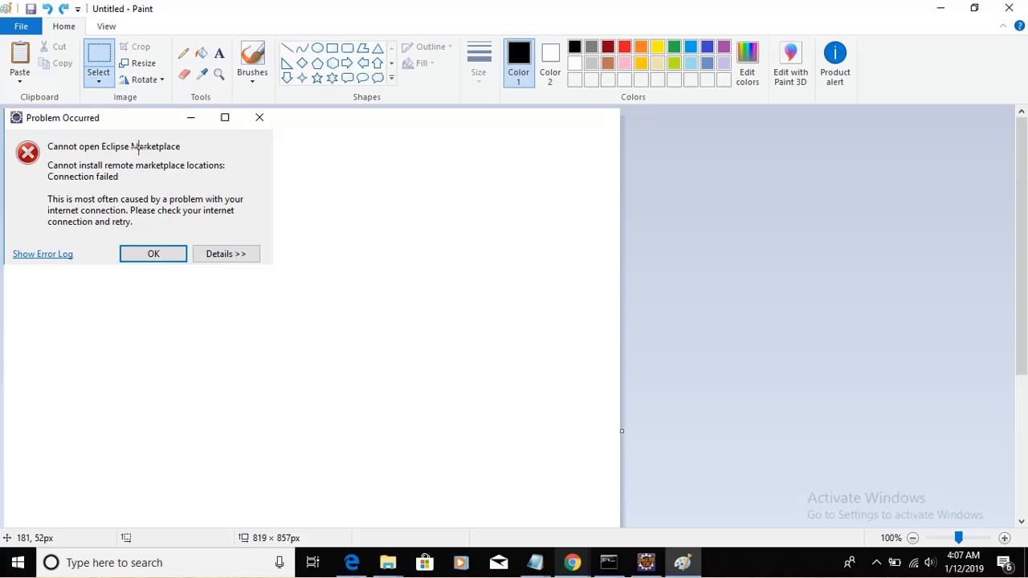
mouse_move(102, 170)
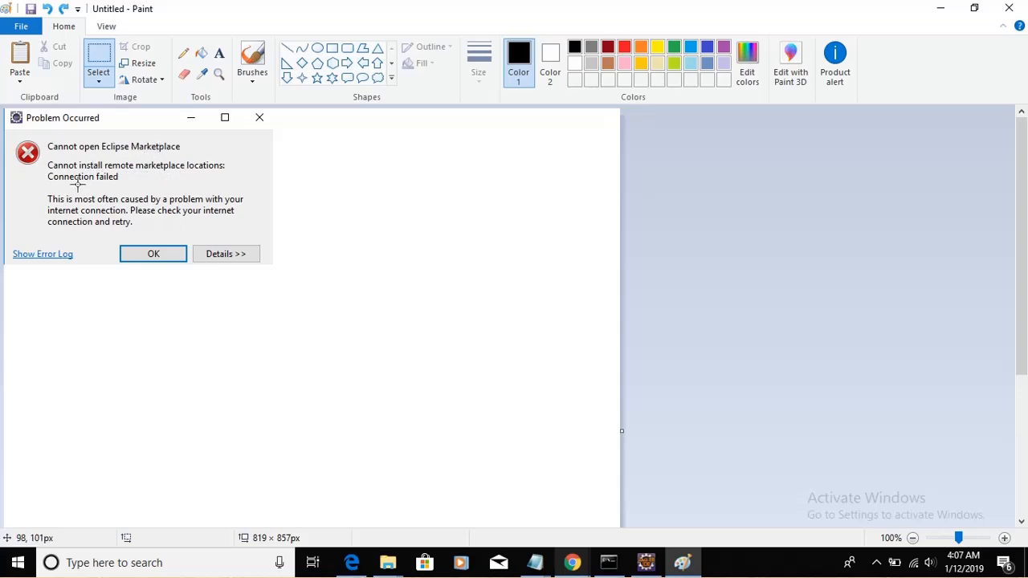
mouse_move(376, 262)
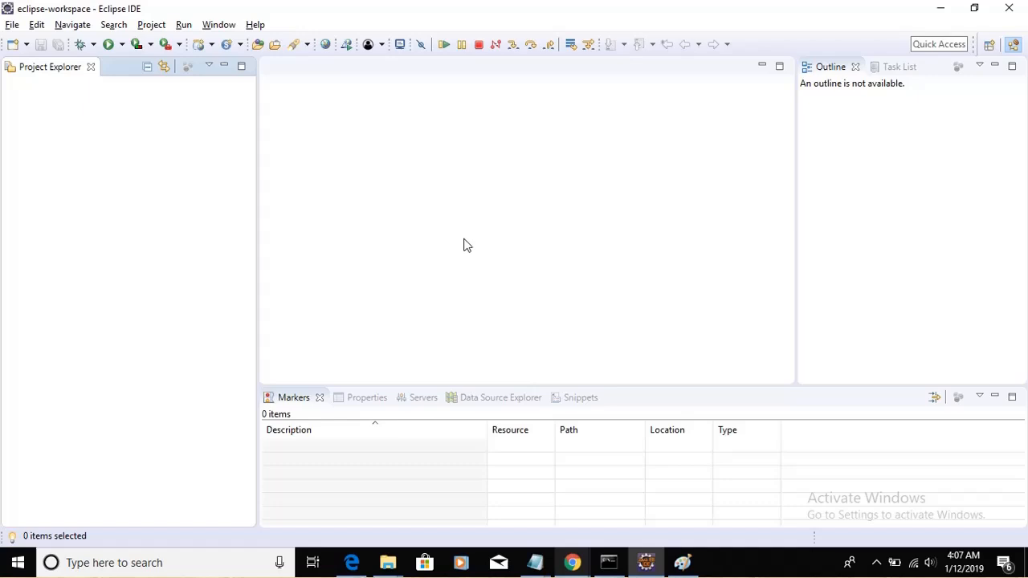
mouse_move(521, 215)
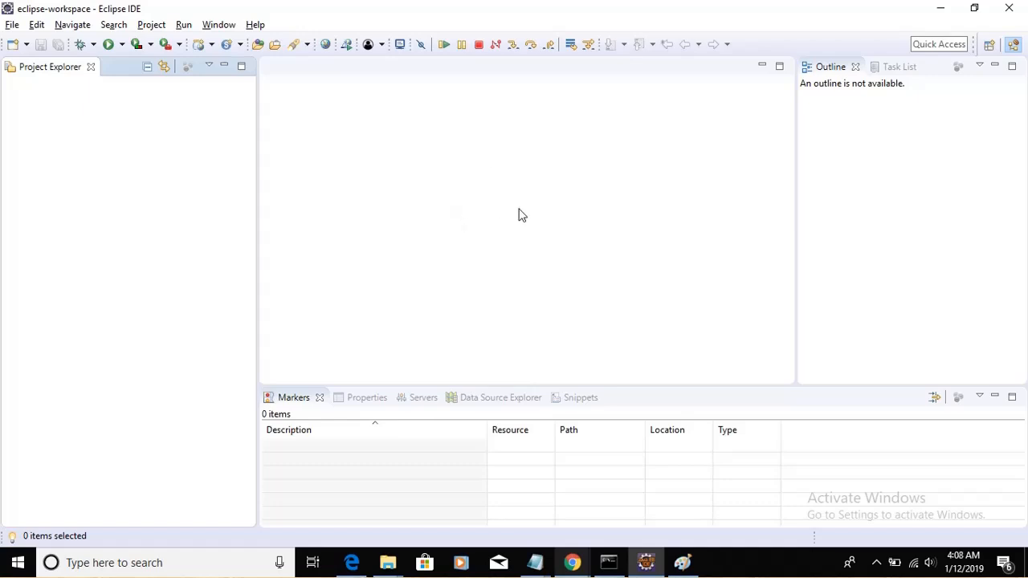
mouse_move(500, 313)
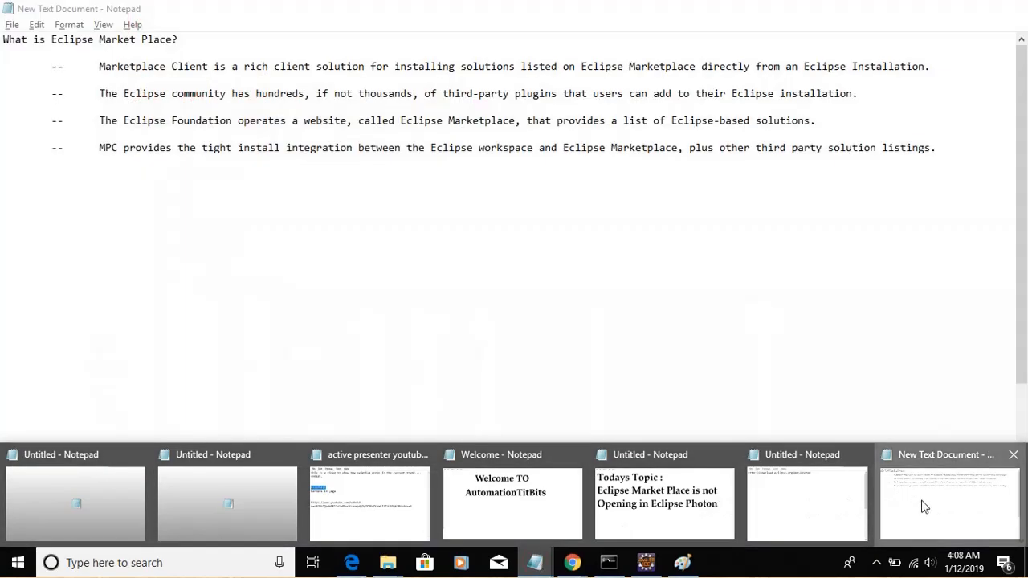
- Switch to the 'New Text Document' note describing what Eclipse Marketplace is
left_click(948, 504)
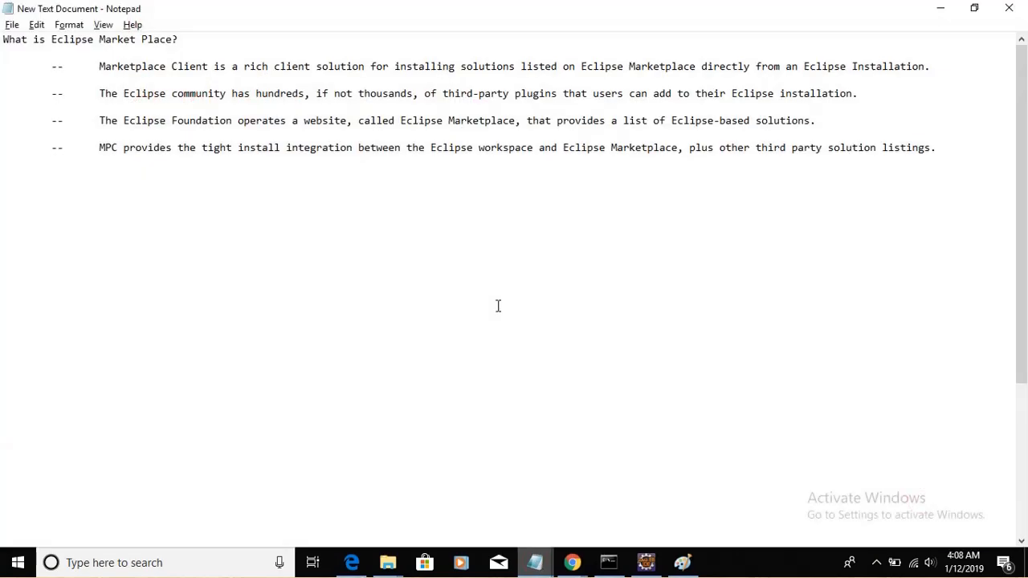
left_click(53, 148)
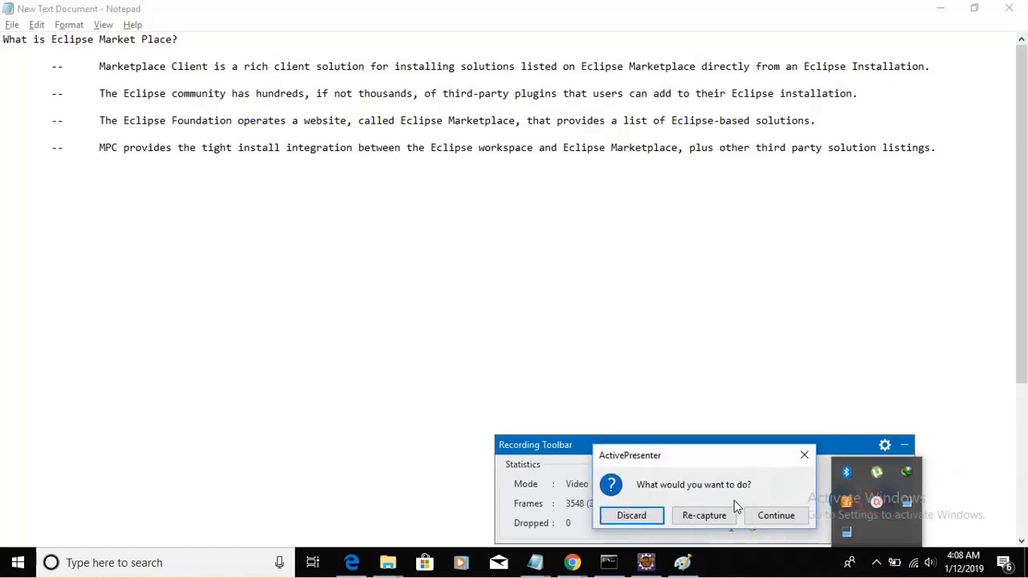
- Launch Eclipse Marketplace from Help again, see it come up empty, and return to the workspace
left_click(774, 514)
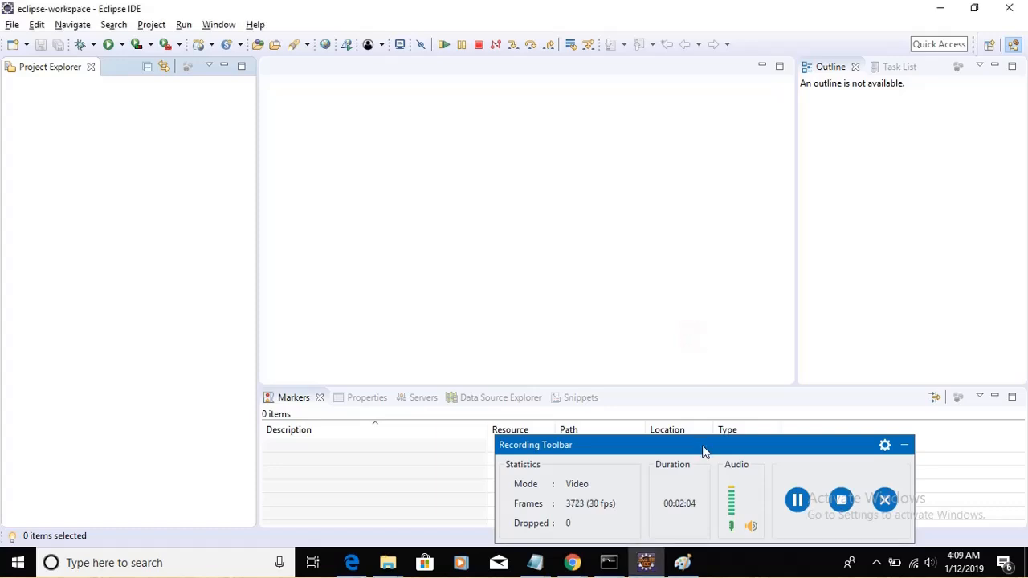
left_click(903, 445)
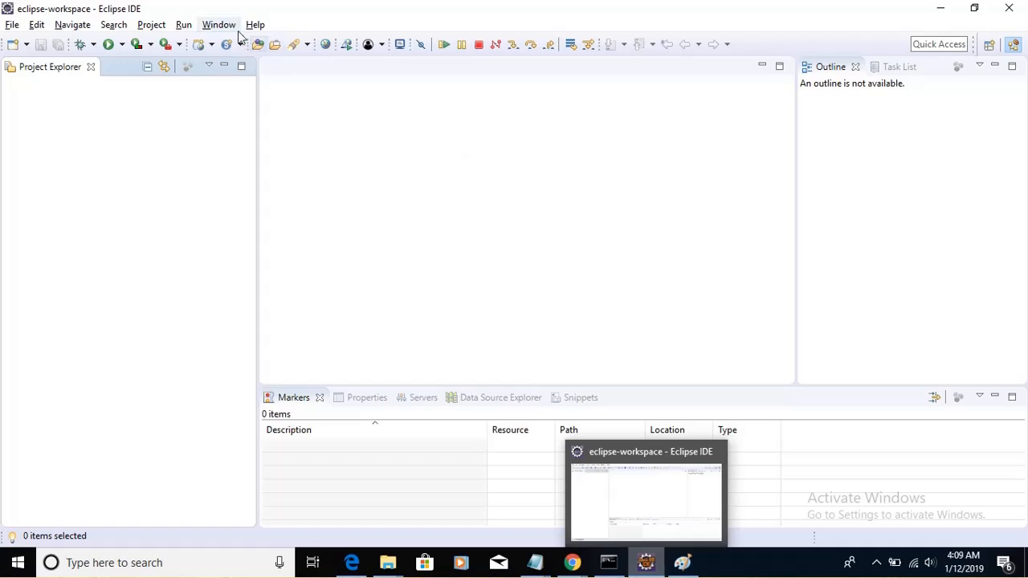
left_click(254, 24)
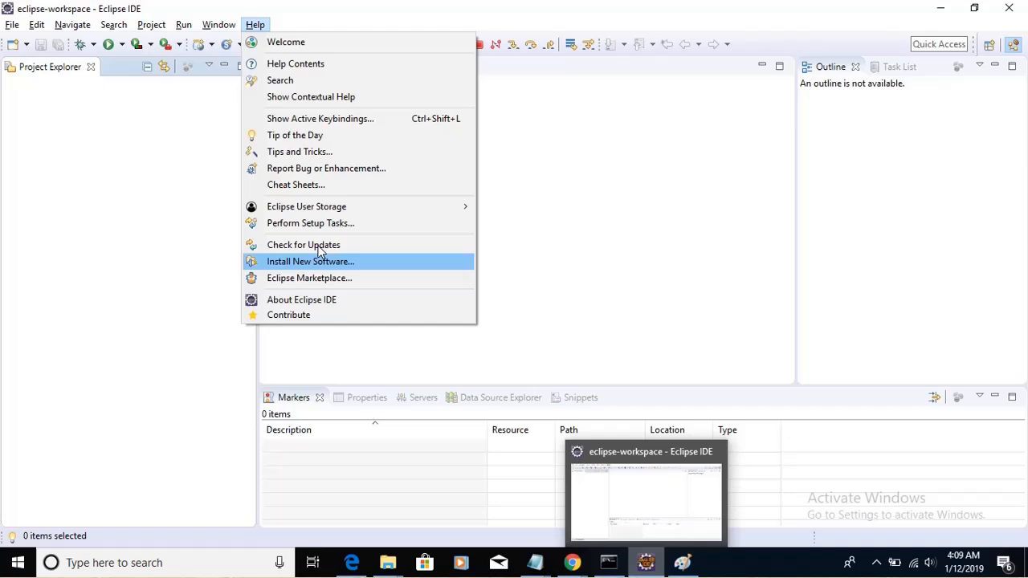
mouse_move(324, 278)
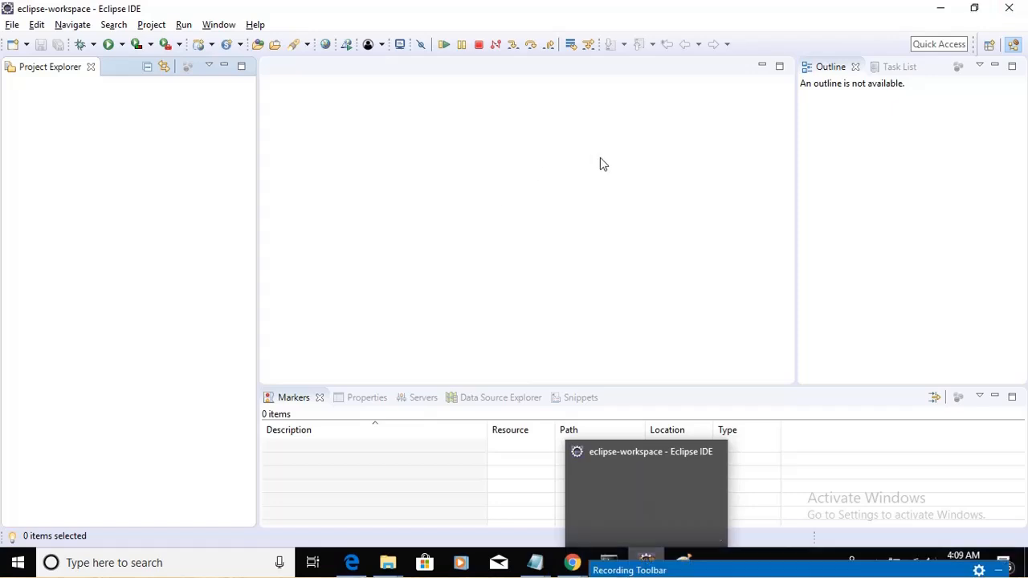
mouse_move(567, 225)
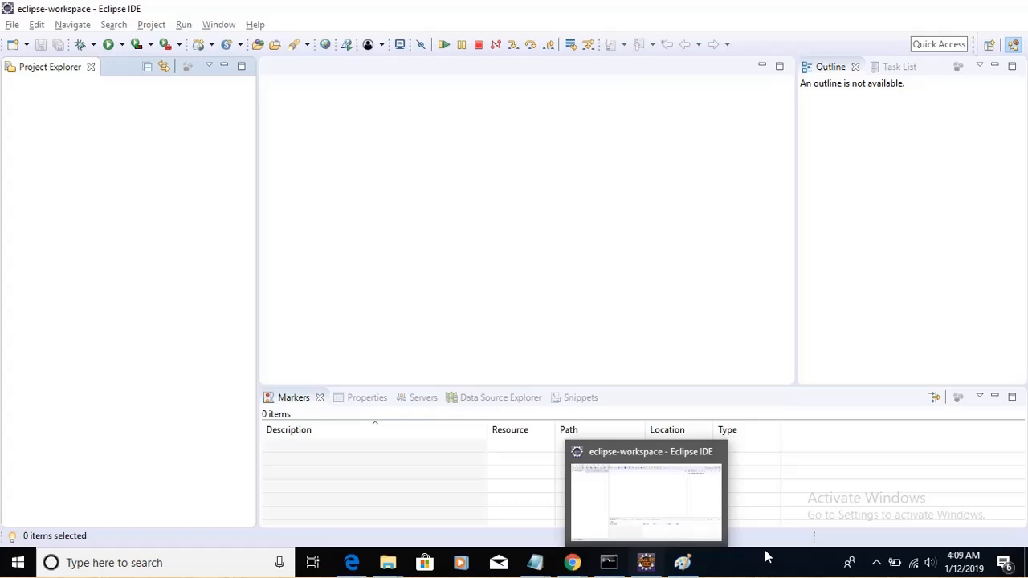
key("alt+tab")
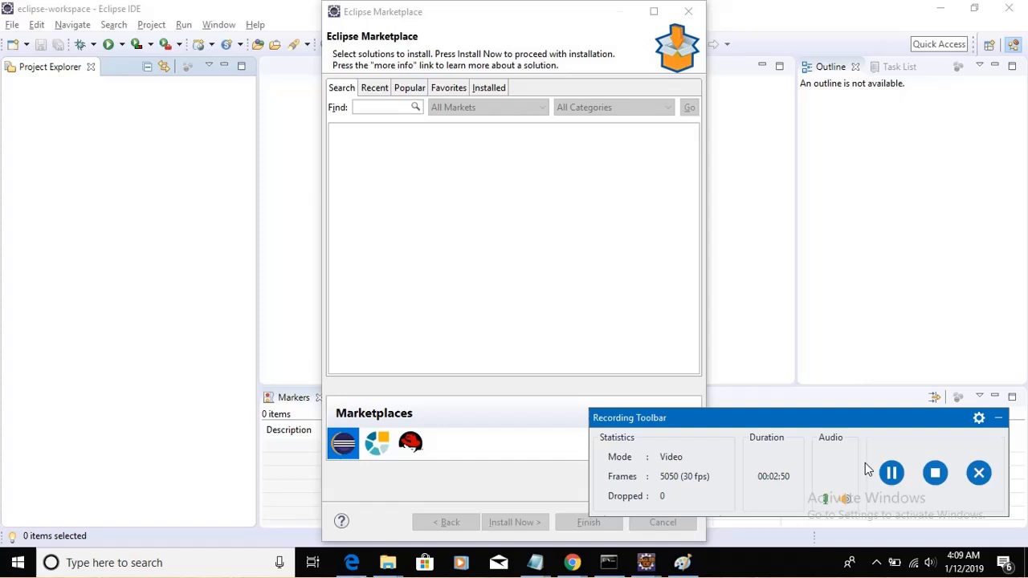
left_click(662, 522)
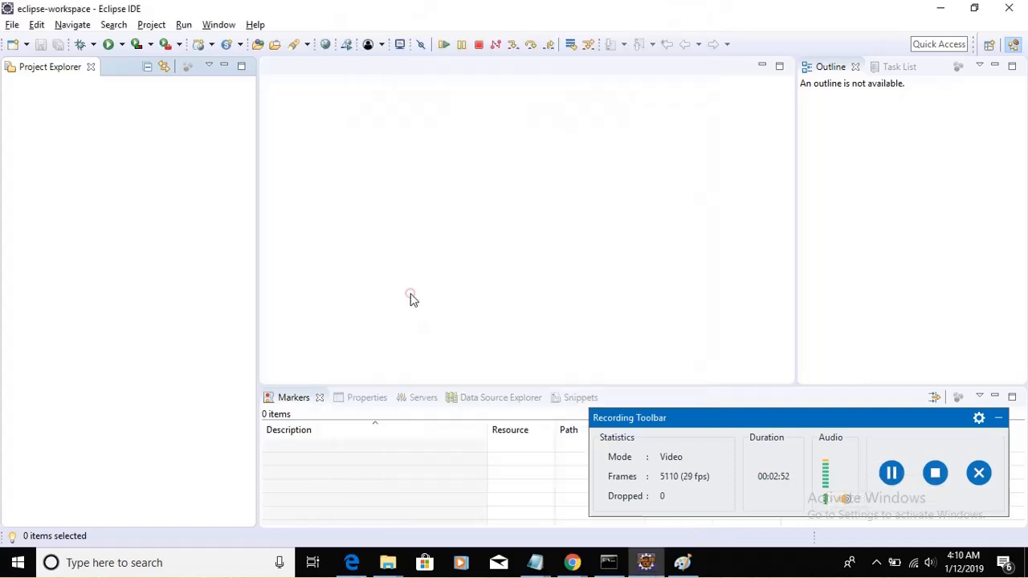
mouse_move(254, 26)
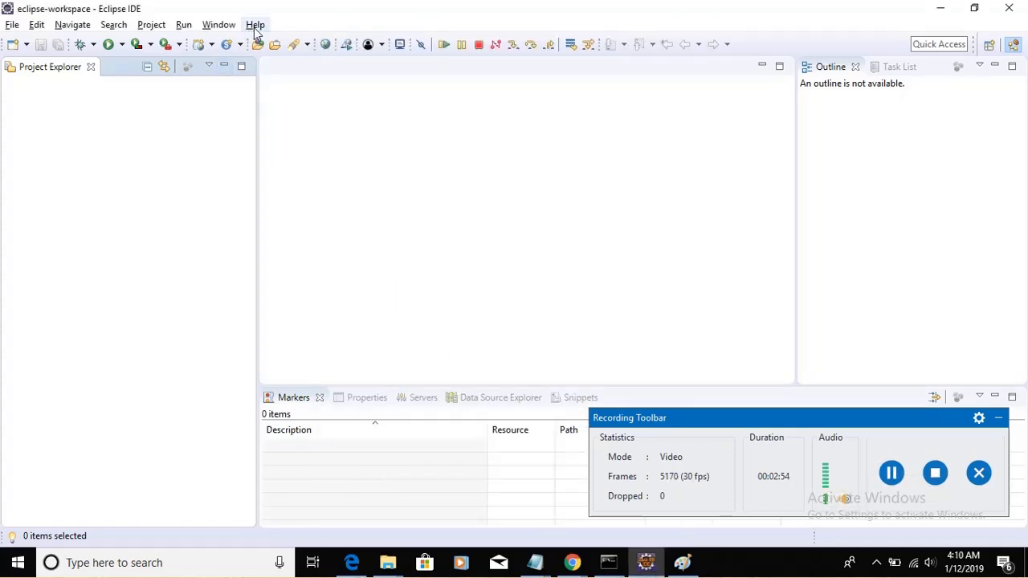
- Bring up the Install dialog for Available Software via Help > Install New Software
left_click(254, 25)
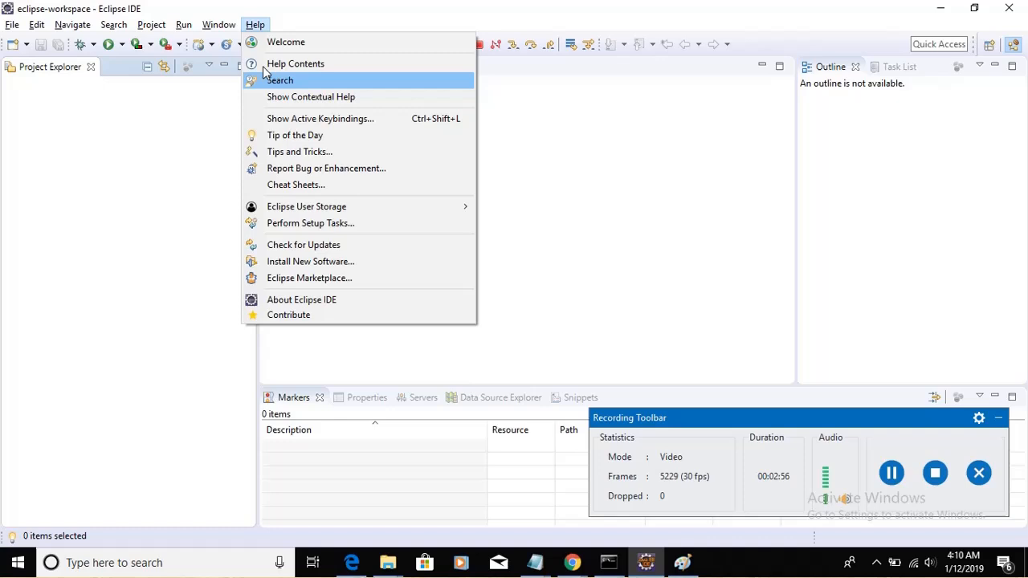
mouse_move(318, 260)
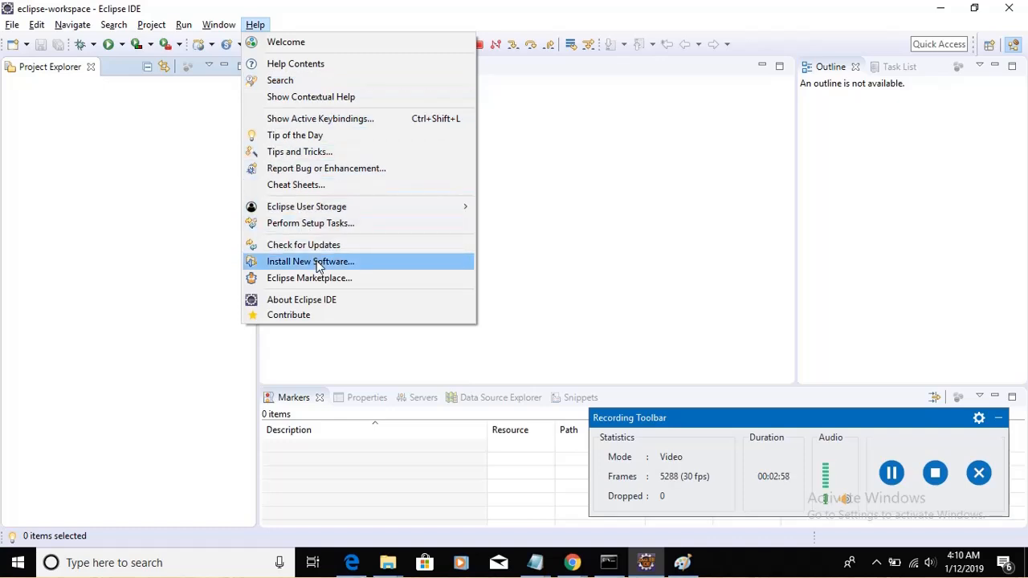
left_click(310, 260)
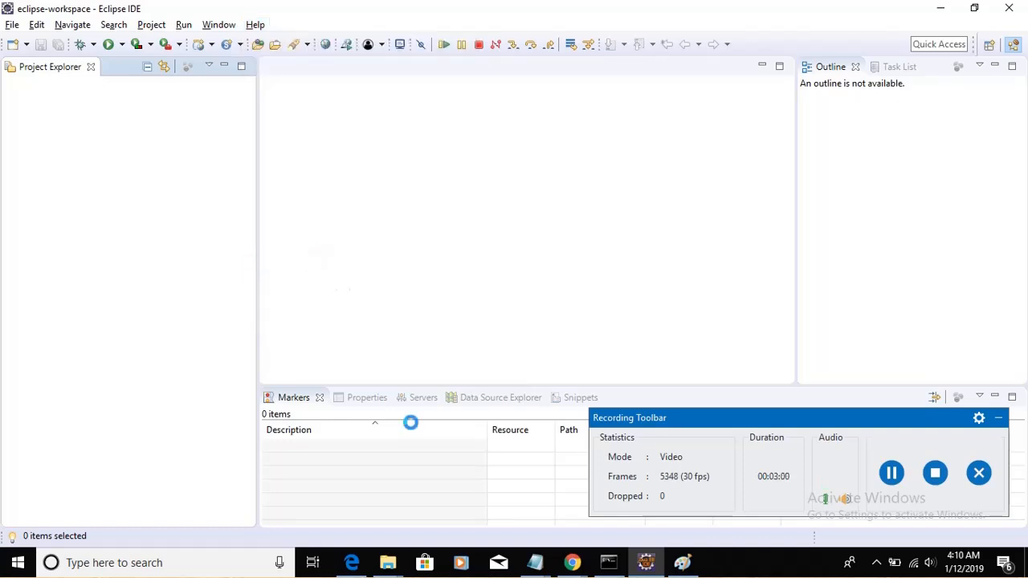
mouse_move(533, 563)
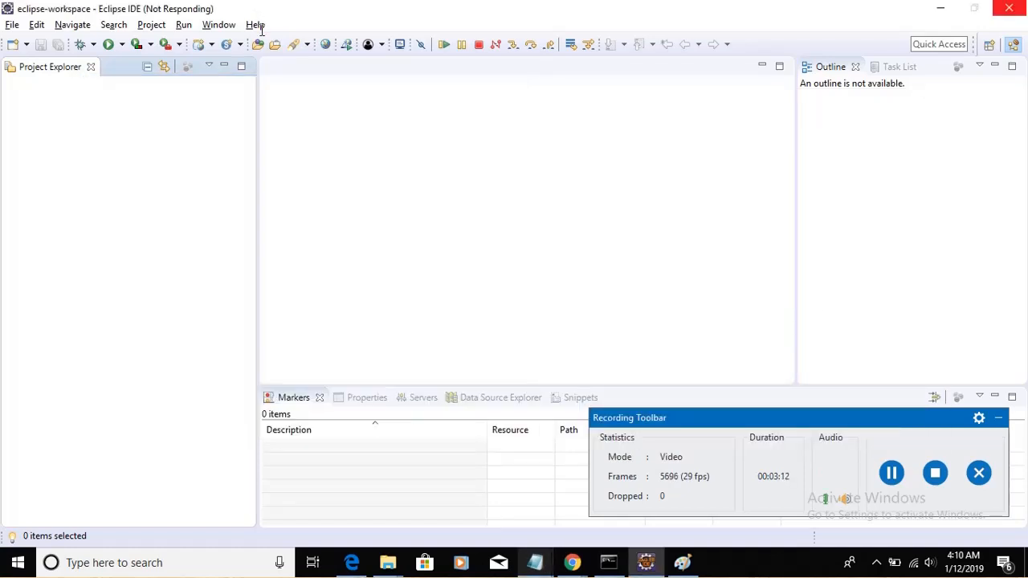
left_click(254, 25)
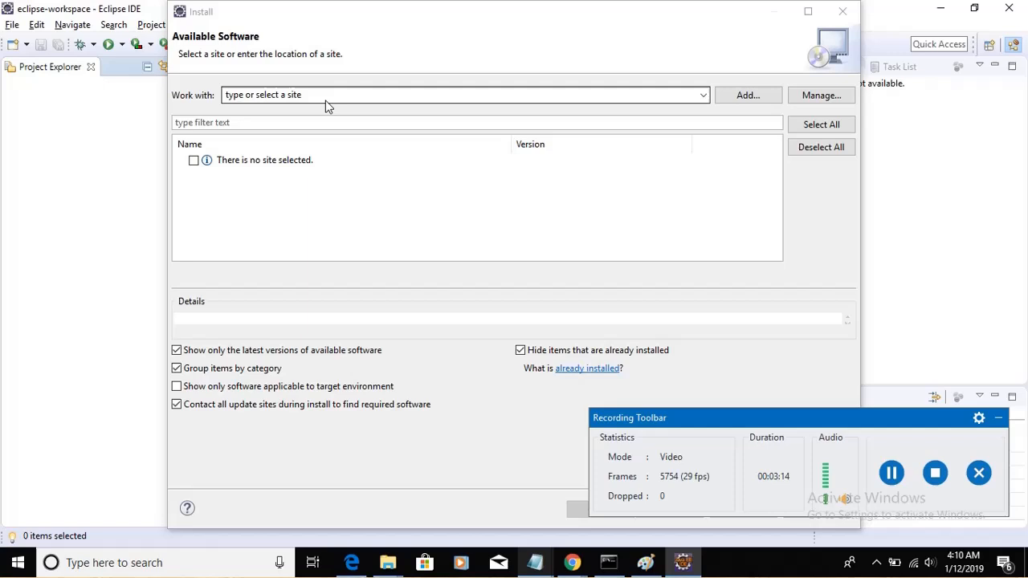
- Use the Photon MPC update site, check EPP Marketplace Client 1.7.2, and proceed to install details
left_click(465, 95)
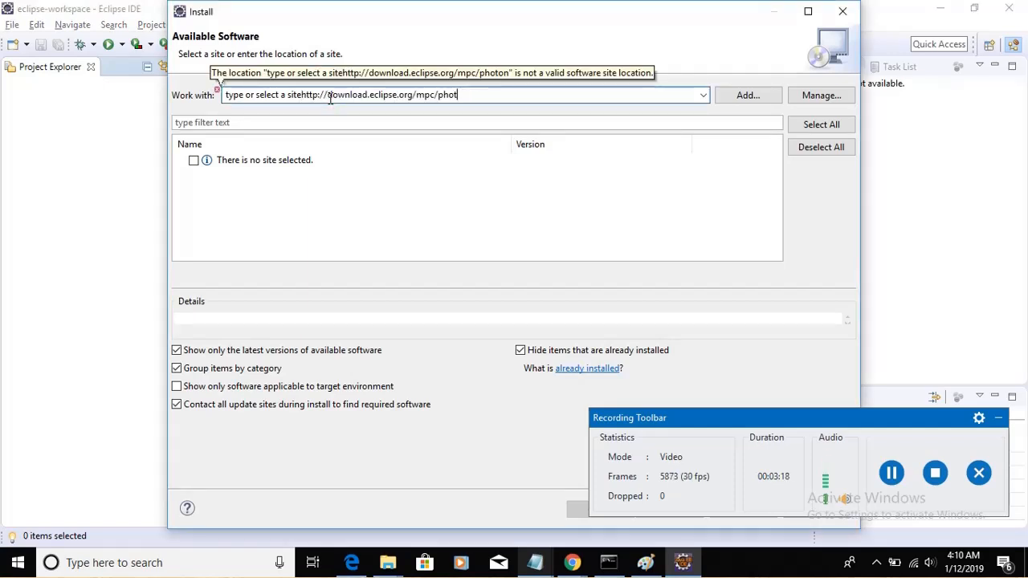
key("BackSpace")
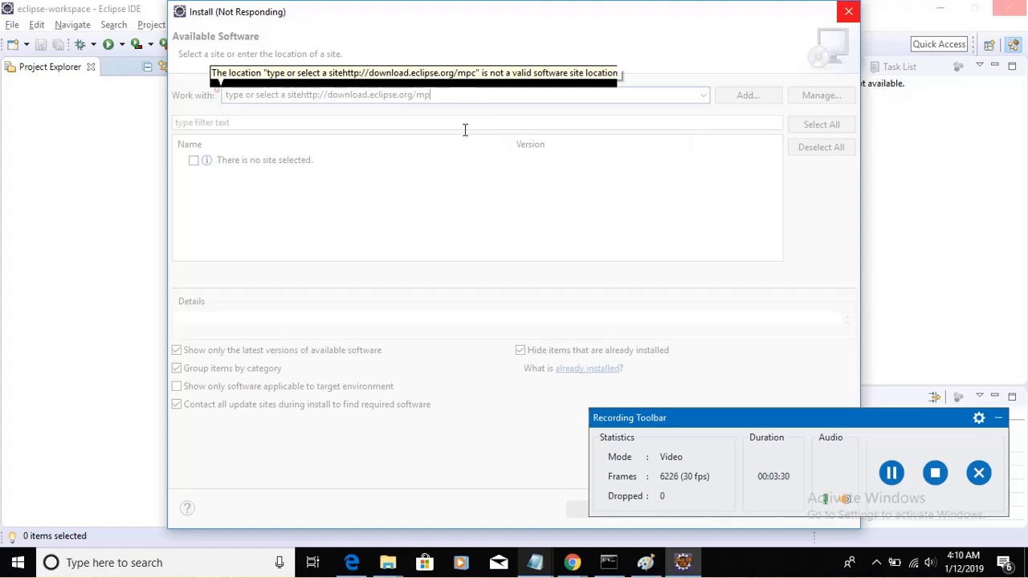
mouse_move(835, 392)
type("c/photon")
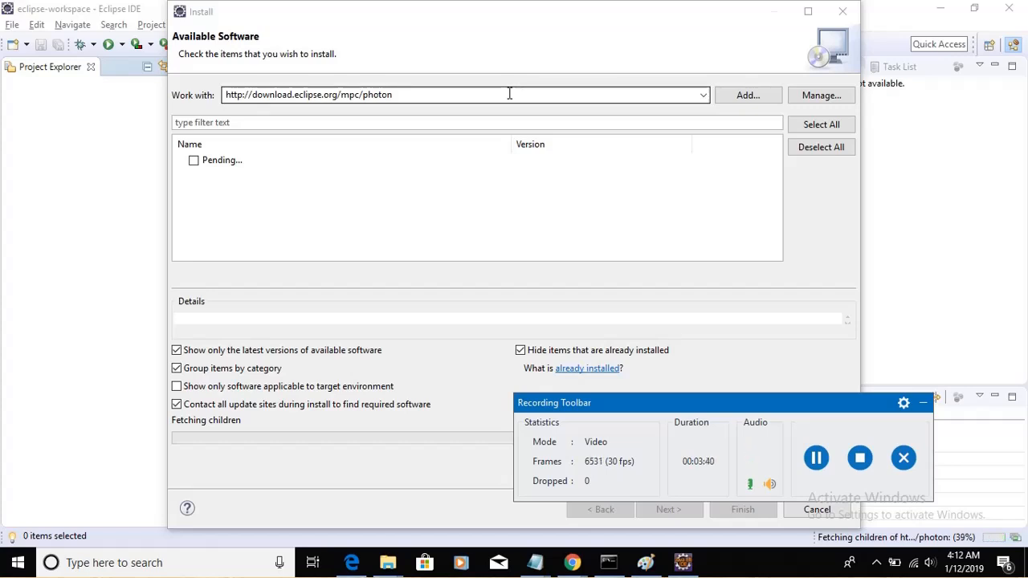
mouse_move(755, 432)
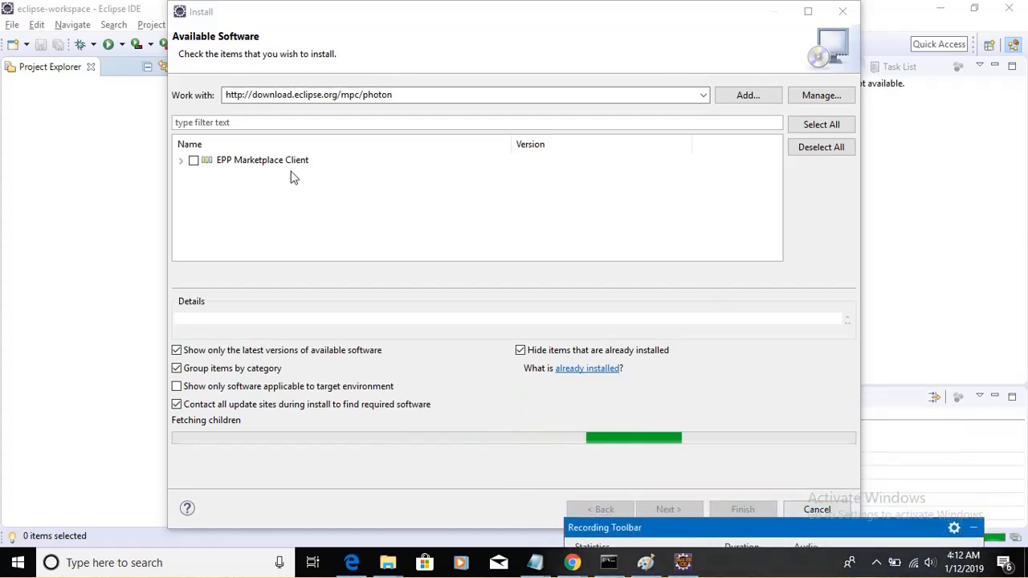
left_click(193, 160)
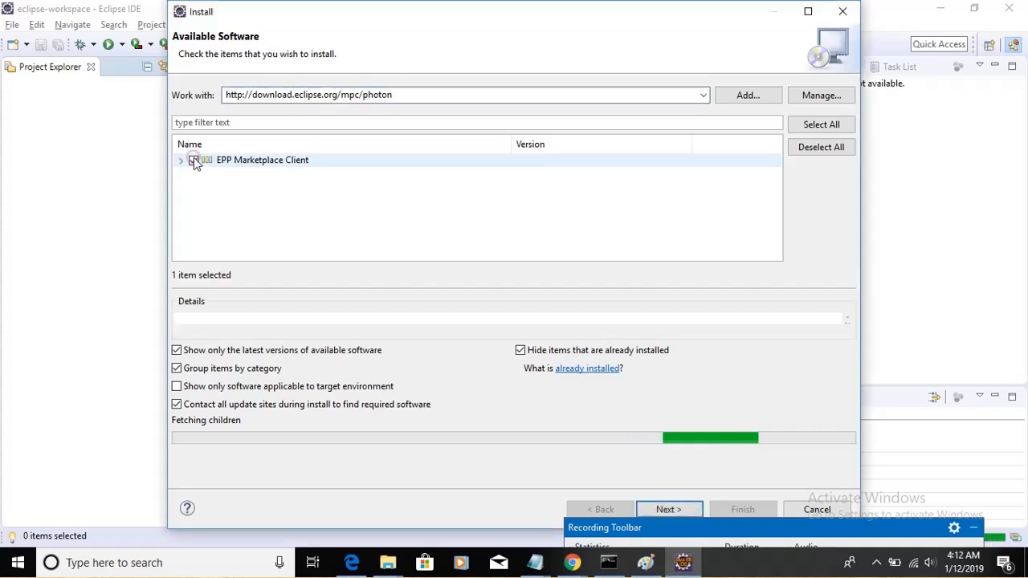
left_click(181, 160)
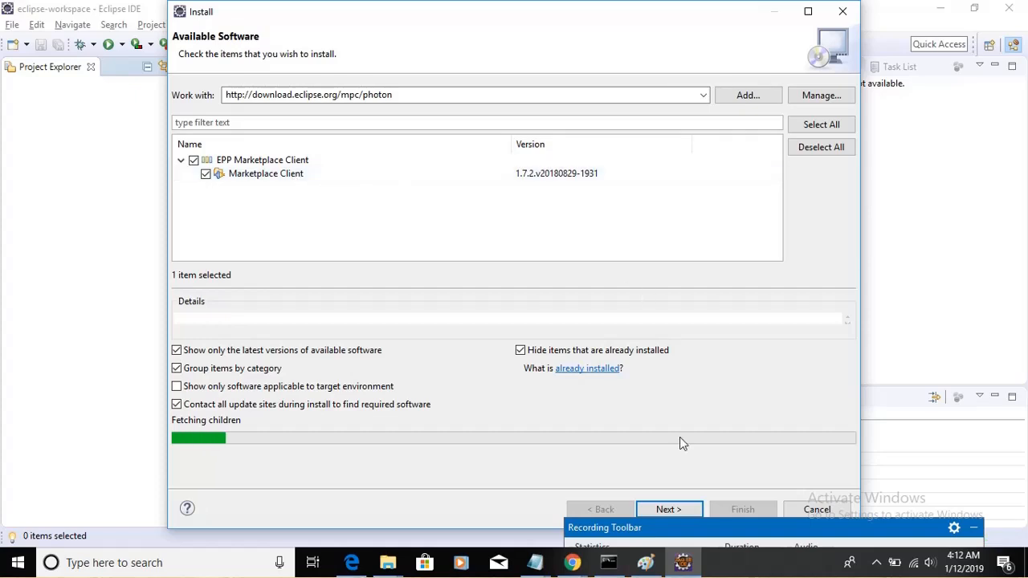
left_click(669, 509)
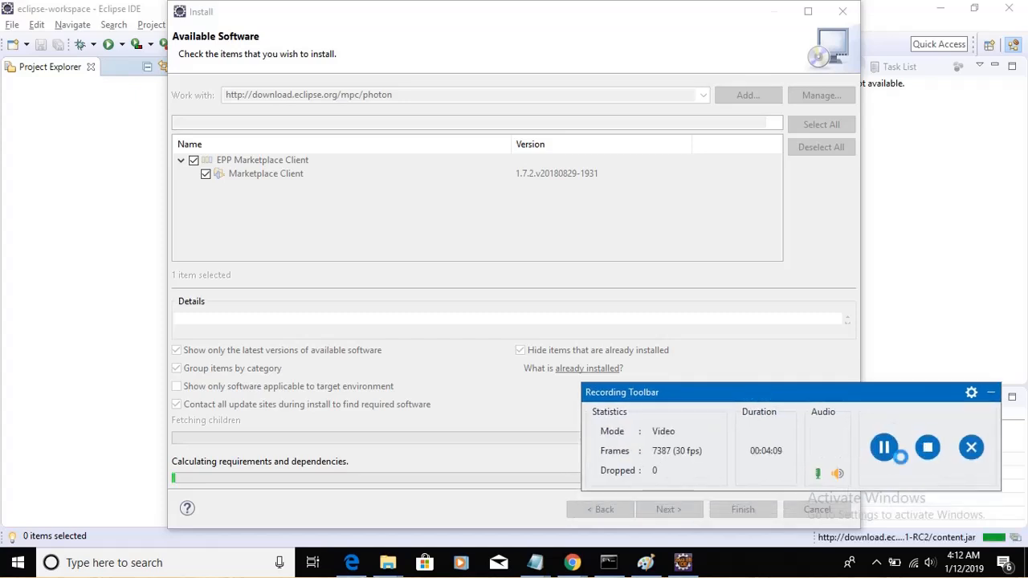
- Note that Marketplace Client is already installed and will be updated, then continue to license review
left_click(668, 509)
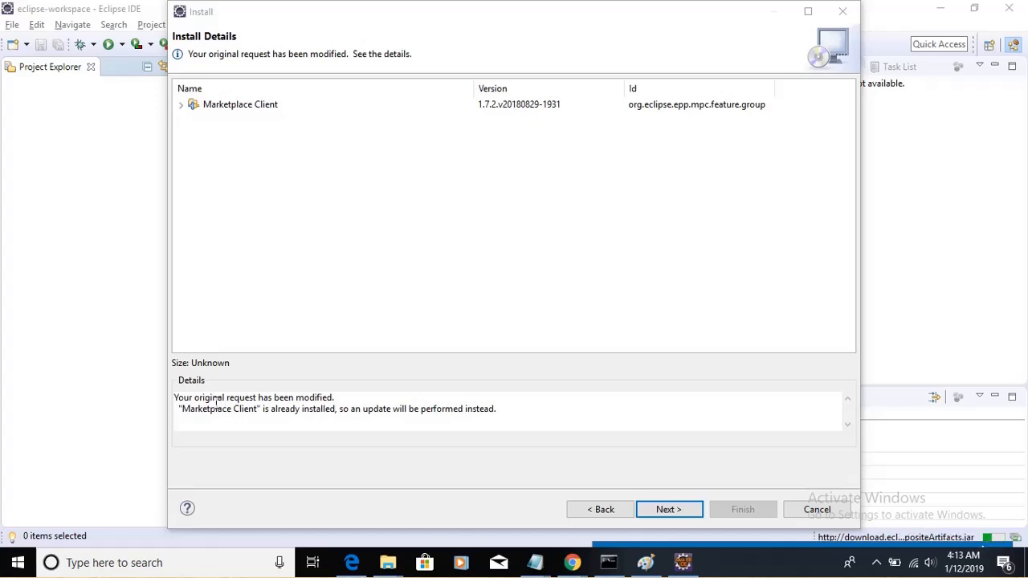
left_click_drag(212, 399, 334, 399)
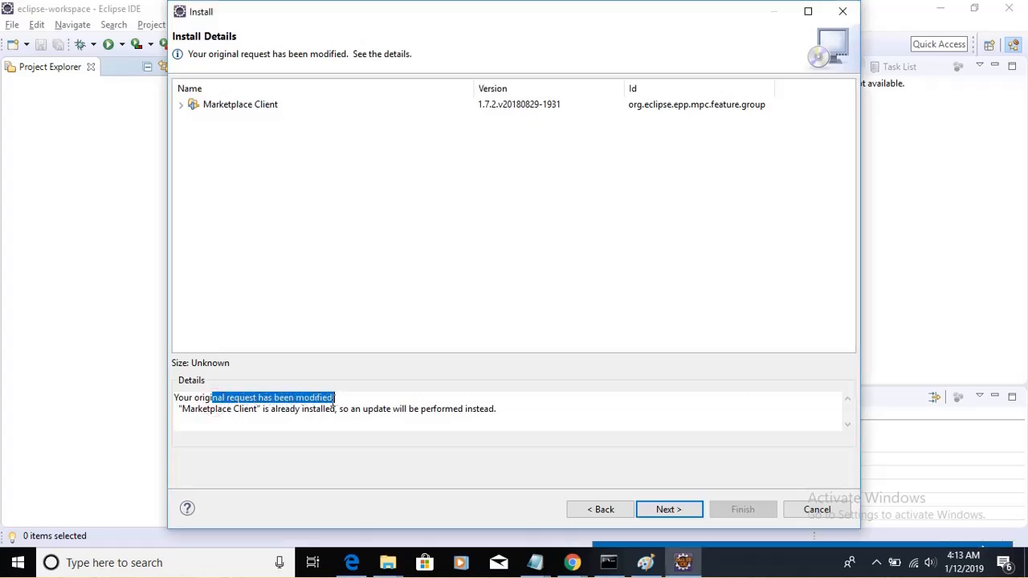
double_click(286, 409)
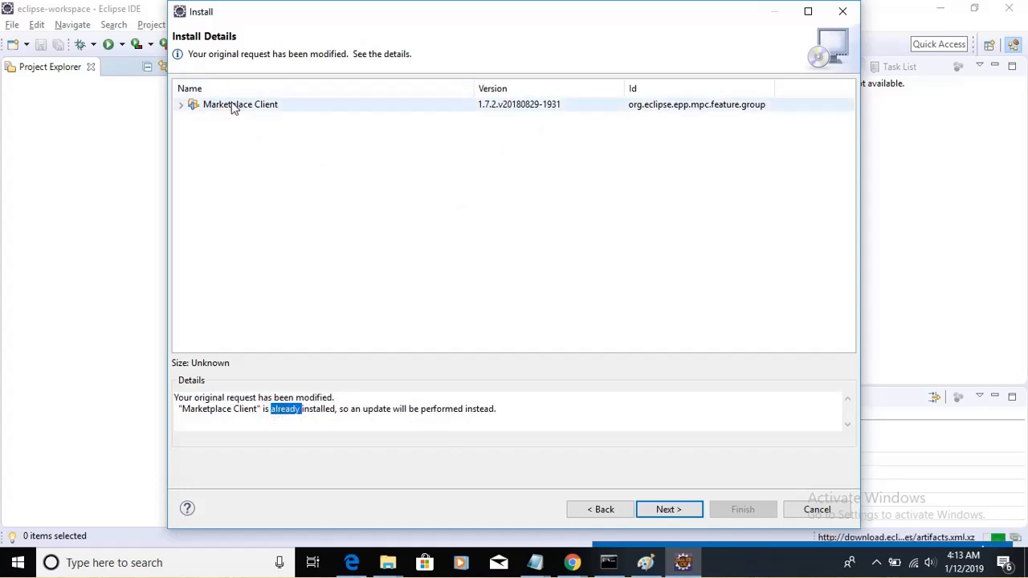
left_click(241, 103)
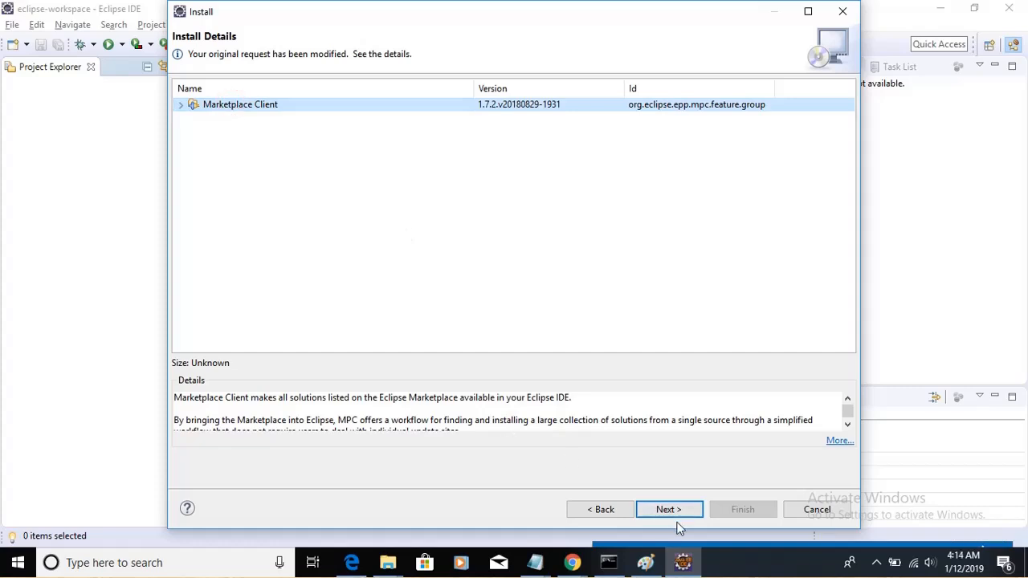
left_click(669, 509)
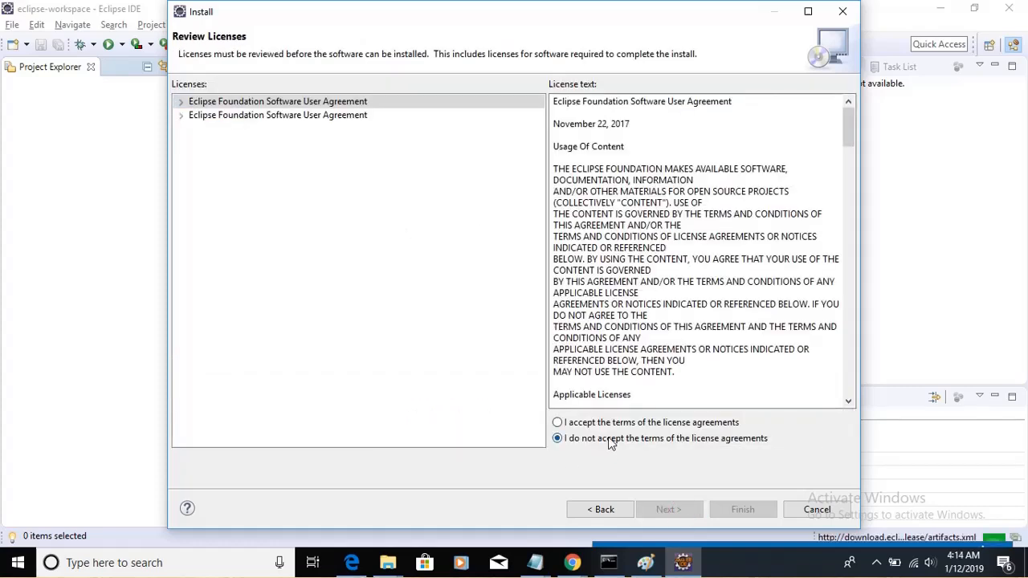
- Accept the license agreement terms and finish the wizard to start the Marketplace Client update
left_click(556, 421)
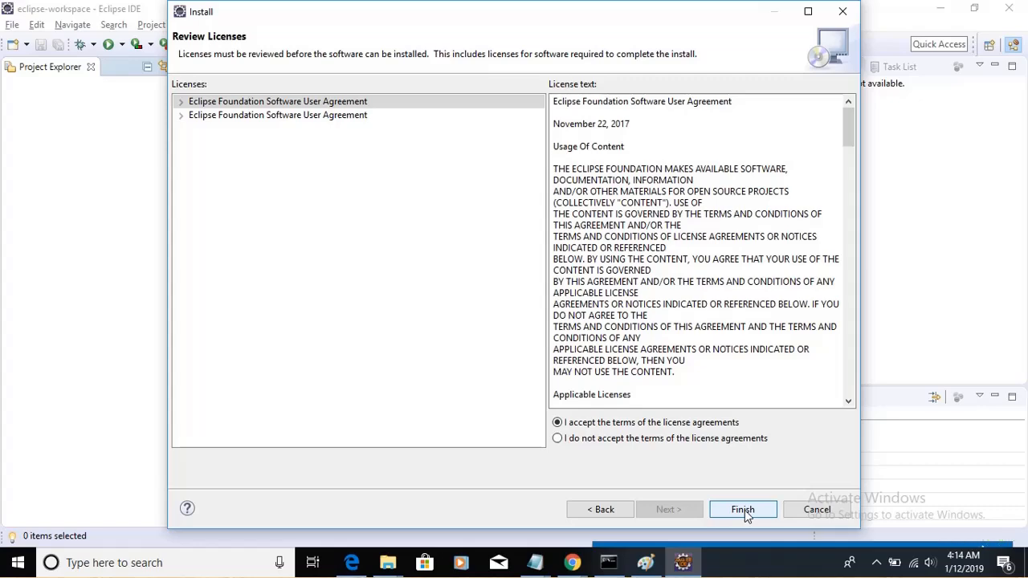
left_click(743, 509)
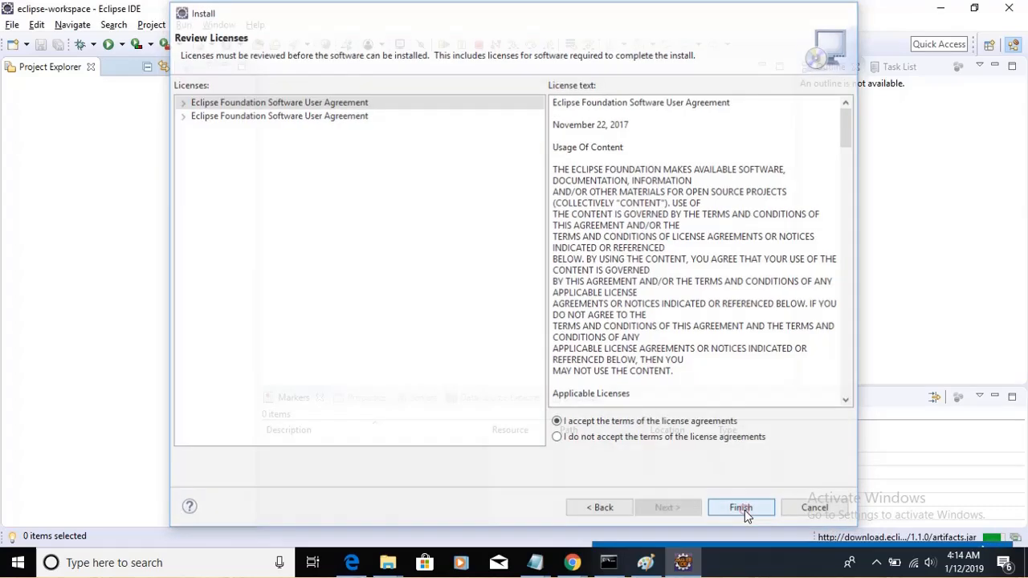
left_click(739, 508)
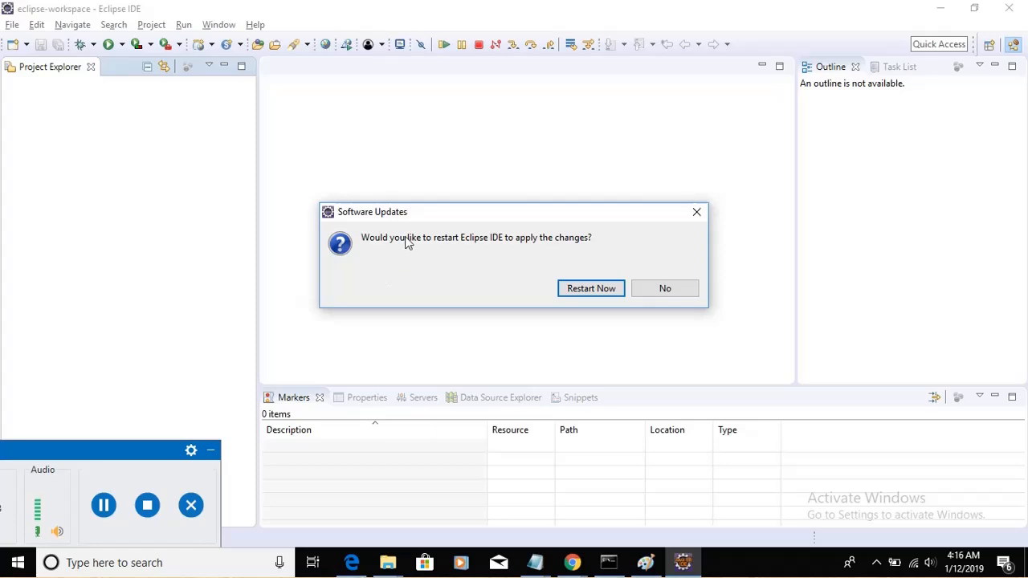
mouse_move(581, 244)
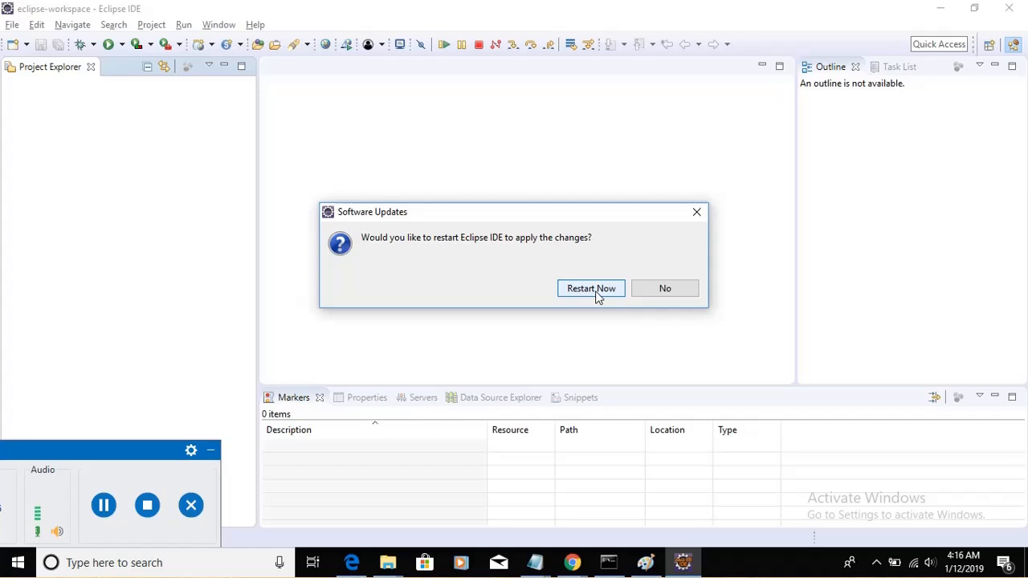
- Choose Restart Now so the Marketplace Client update takes effect
left_click(591, 289)
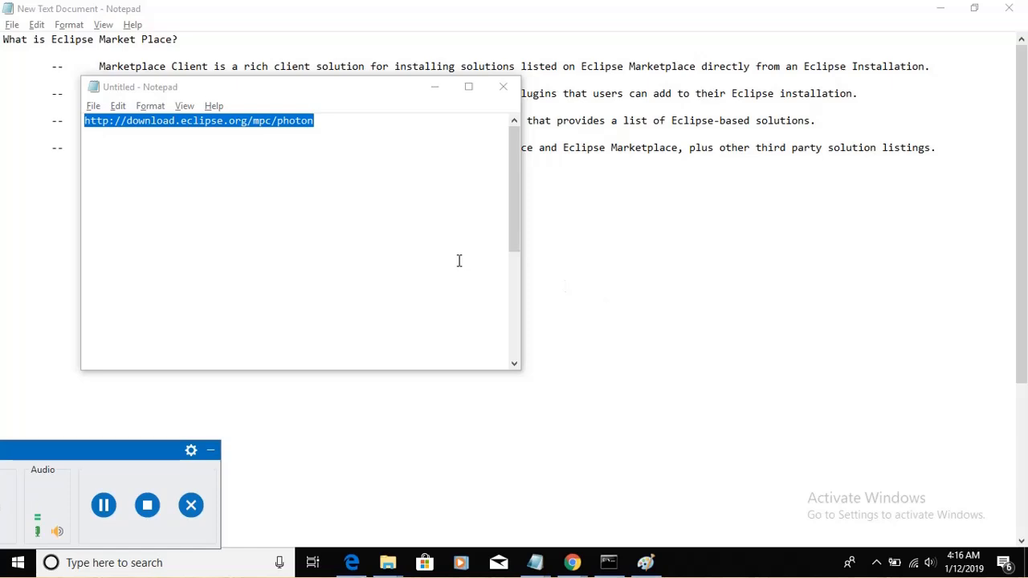
- Close the small untitled Notepad window while Eclipse Photon relaunches
left_click(504, 87)
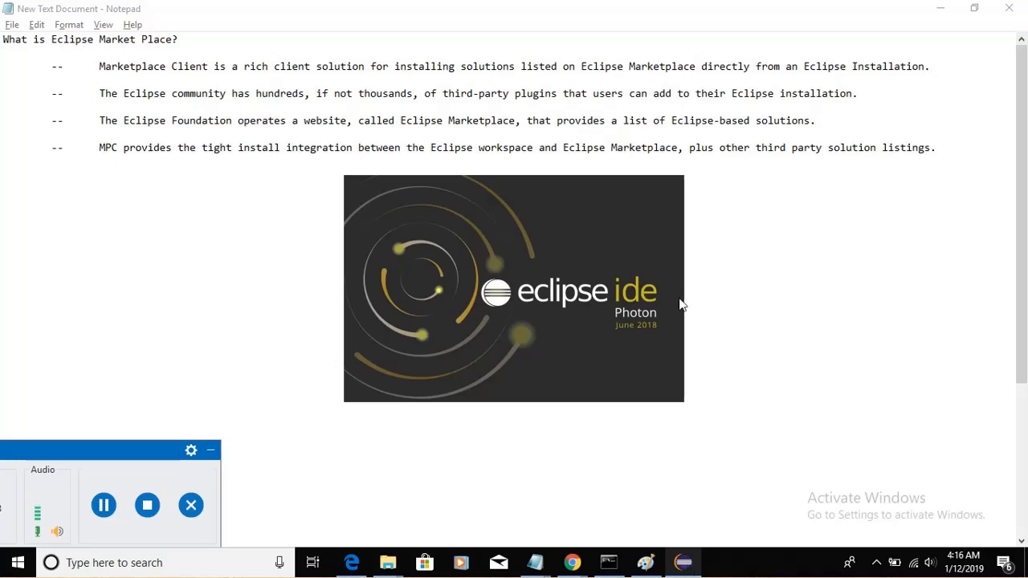
mouse_move(585, 295)
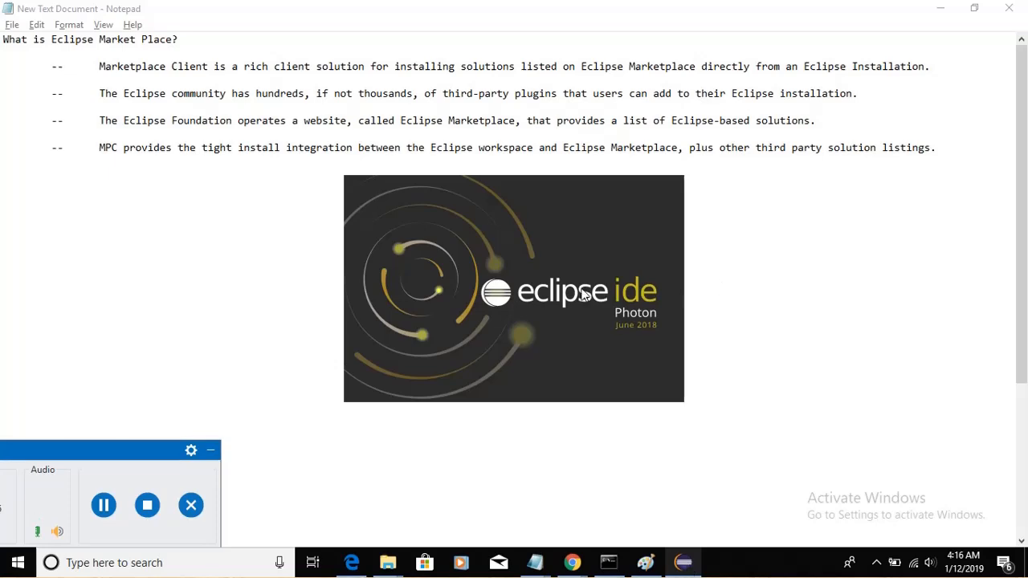
mouse_move(614, 312)
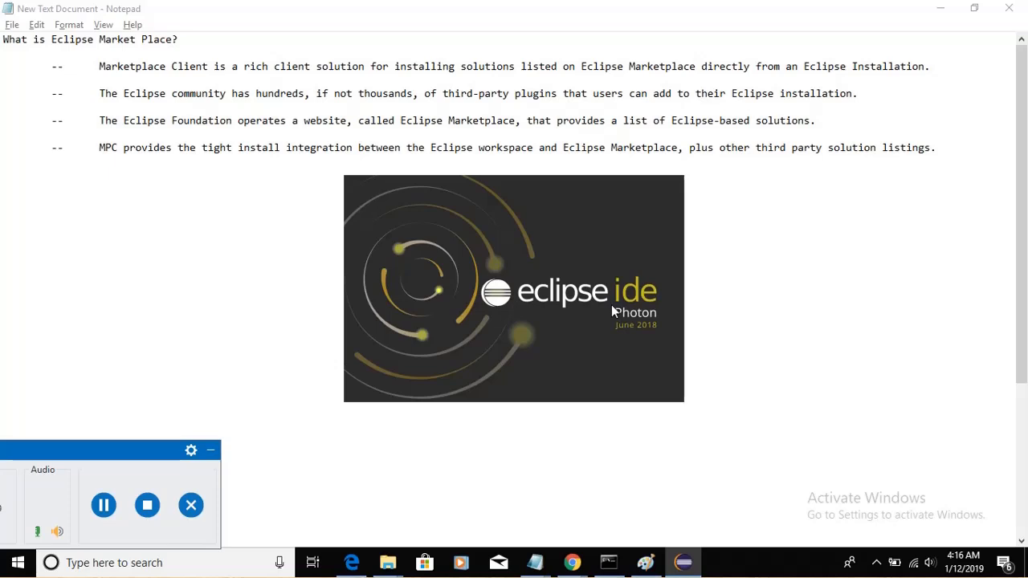
mouse_move(572, 336)
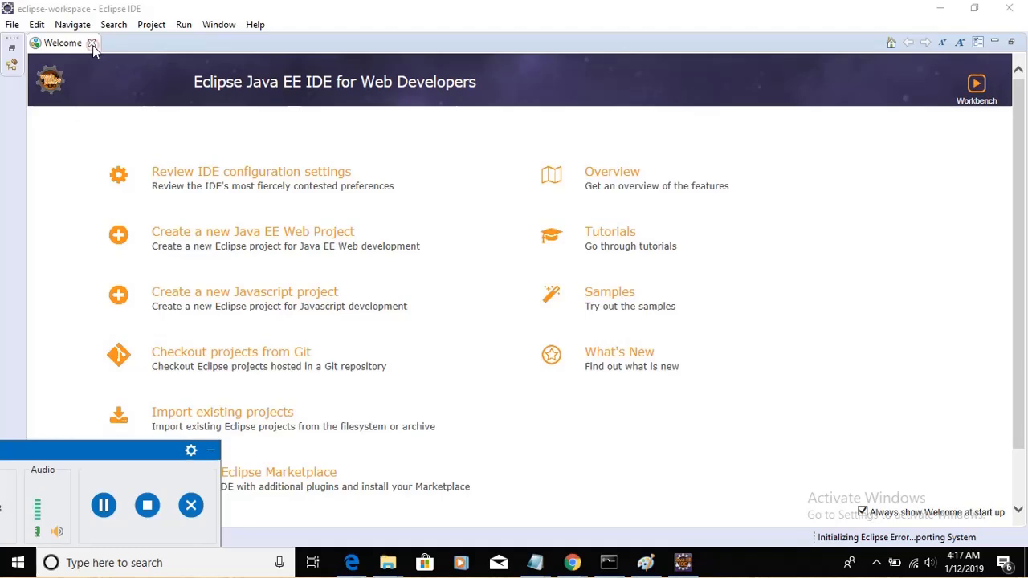
- Close the Welcome tab and launch Eclipse Marketplace from the Help menu, letting data load
left_click(92, 42)
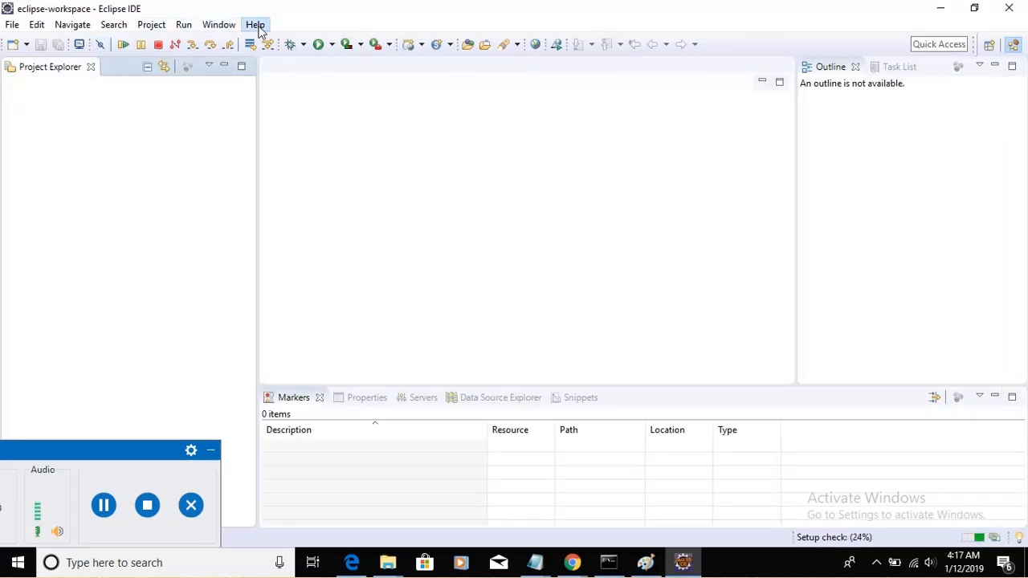
left_click(254, 24)
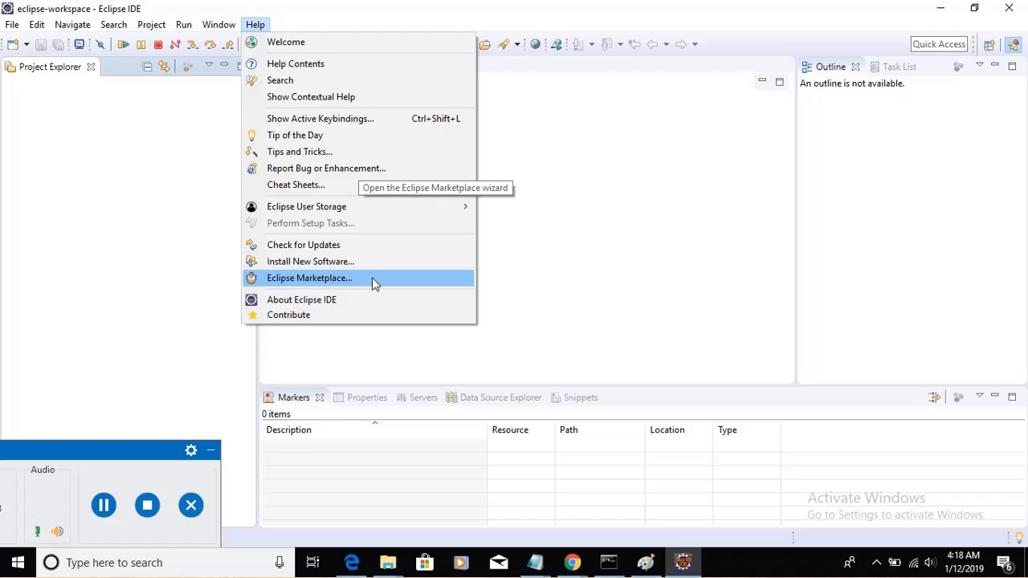
left_click(308, 278)
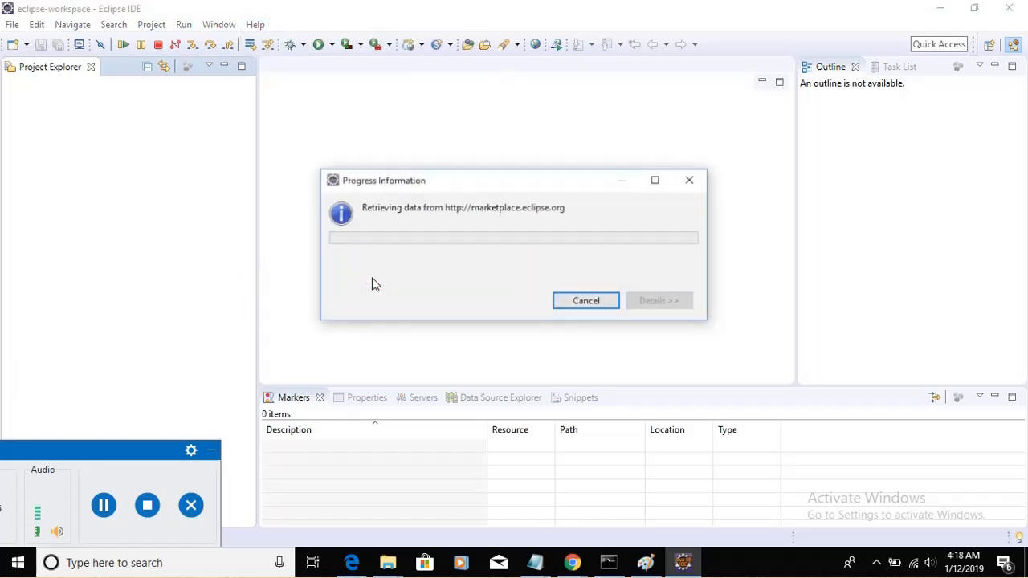
left_click(584, 300)
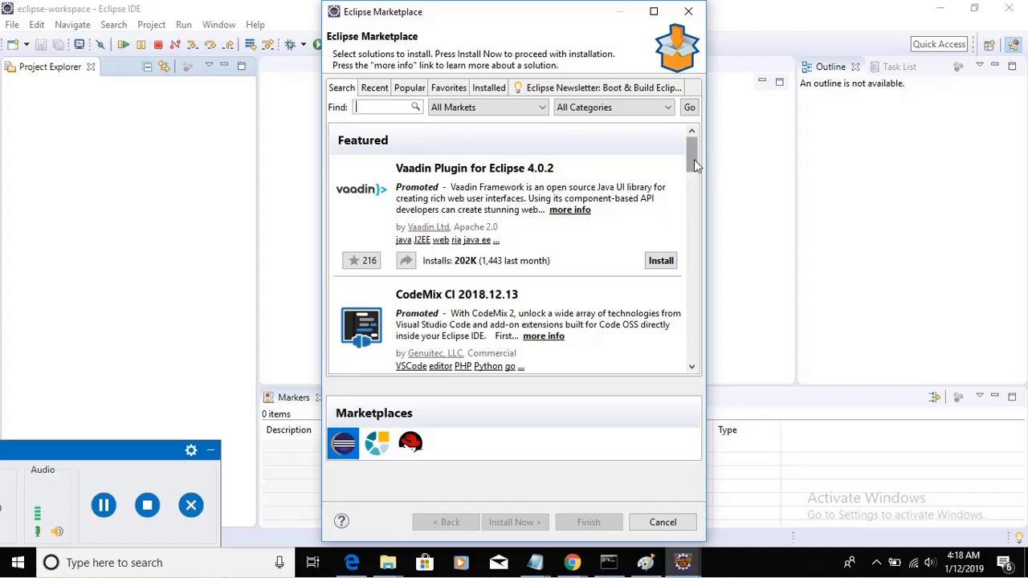
- Search the Marketplace for 'testng', locating TestNG for Eclipse, then close the Marketplace window
scroll("down", 3)
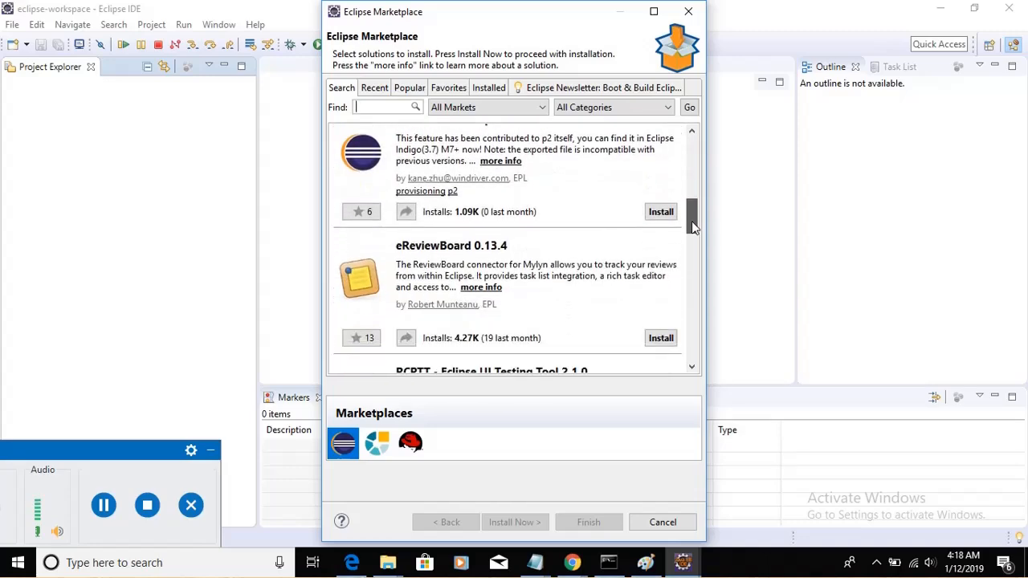
scroll("down", 3)
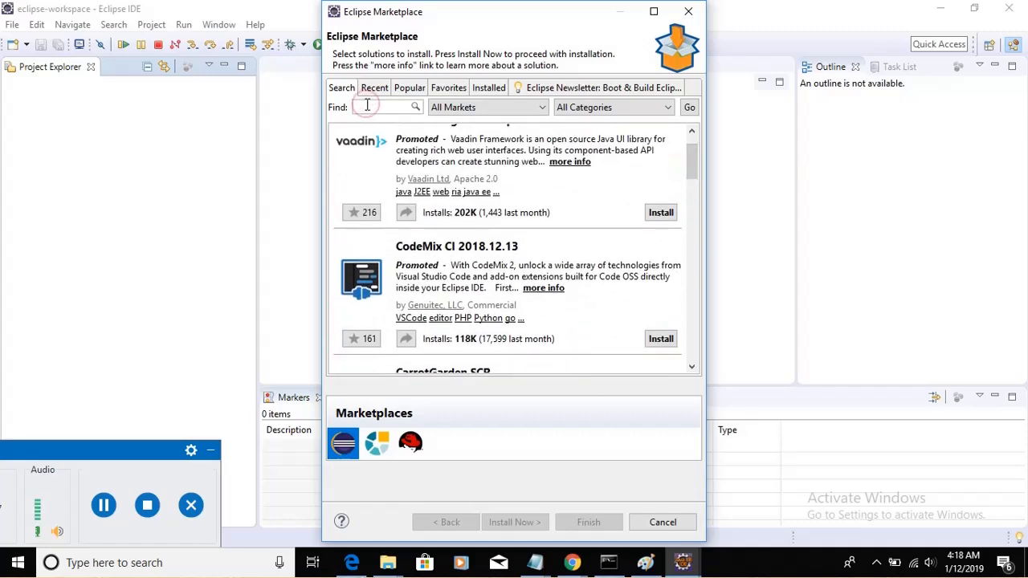
type("testng")
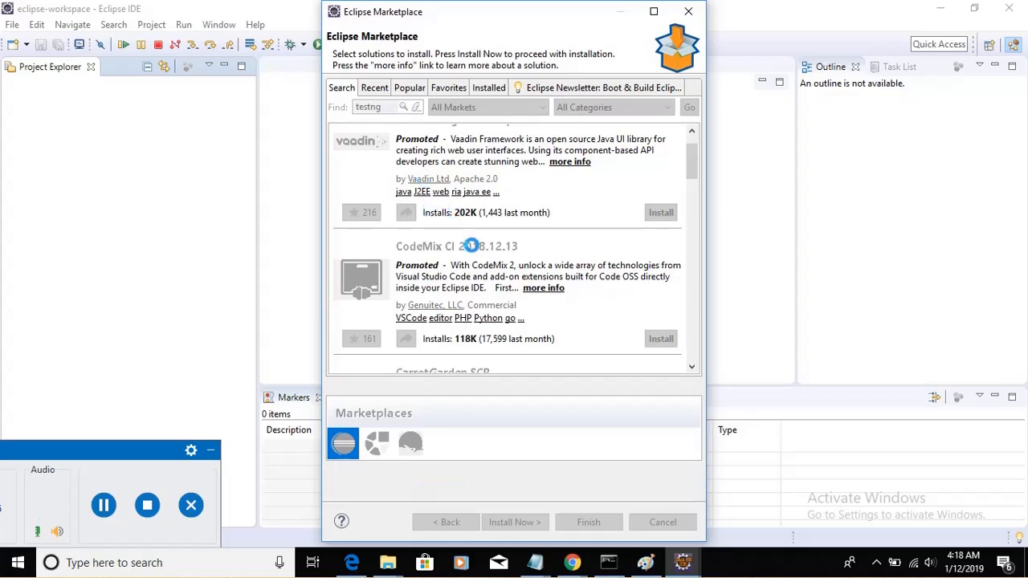
left_click(688, 106)
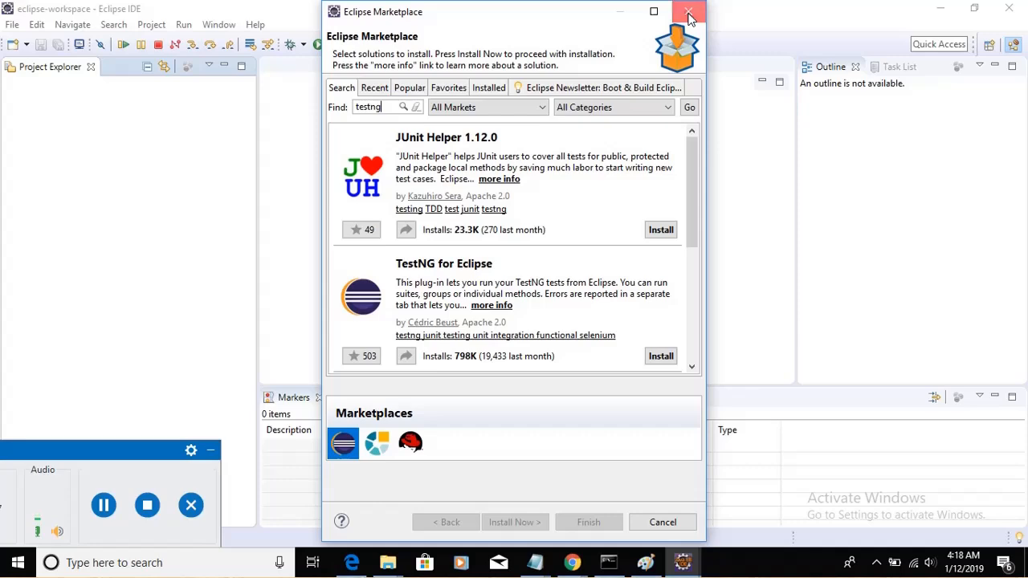
left_click(688, 13)
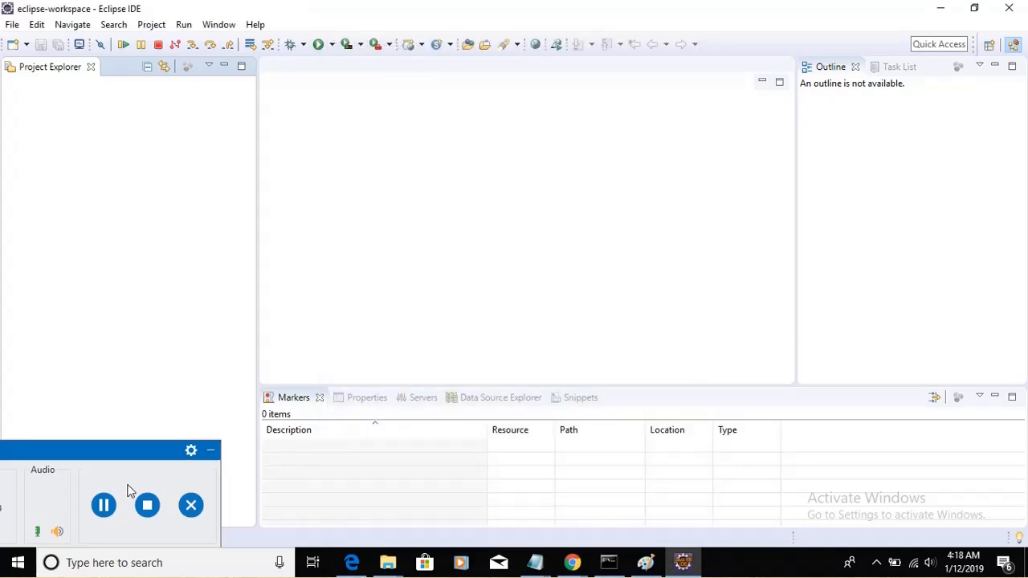